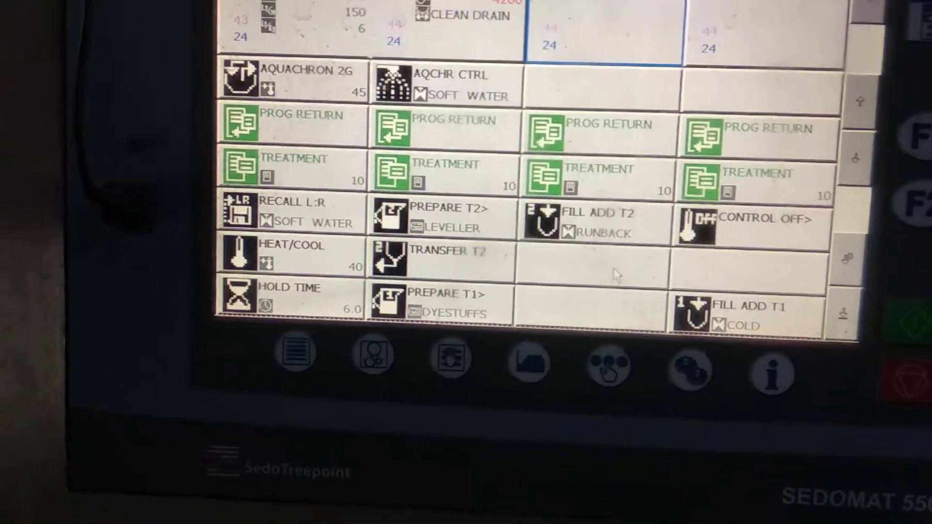
scroll(down, 3)
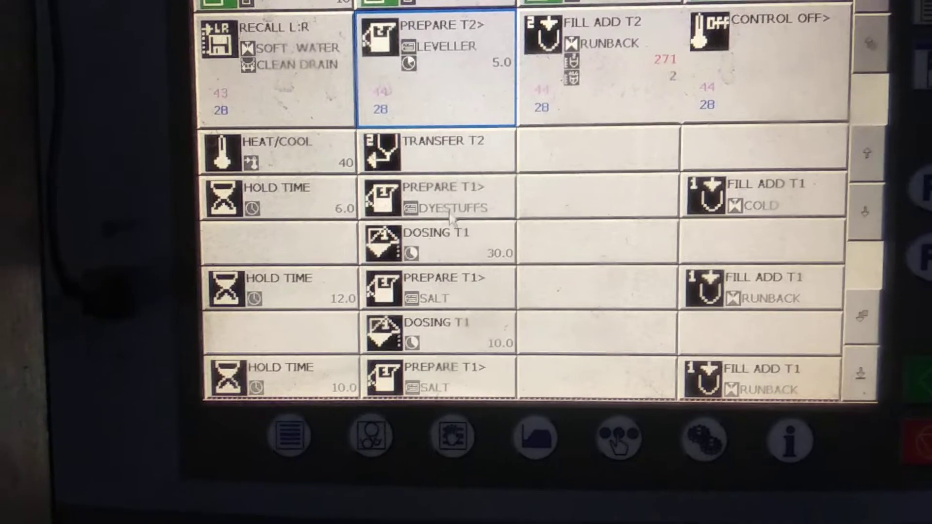
scroll(down, 3)
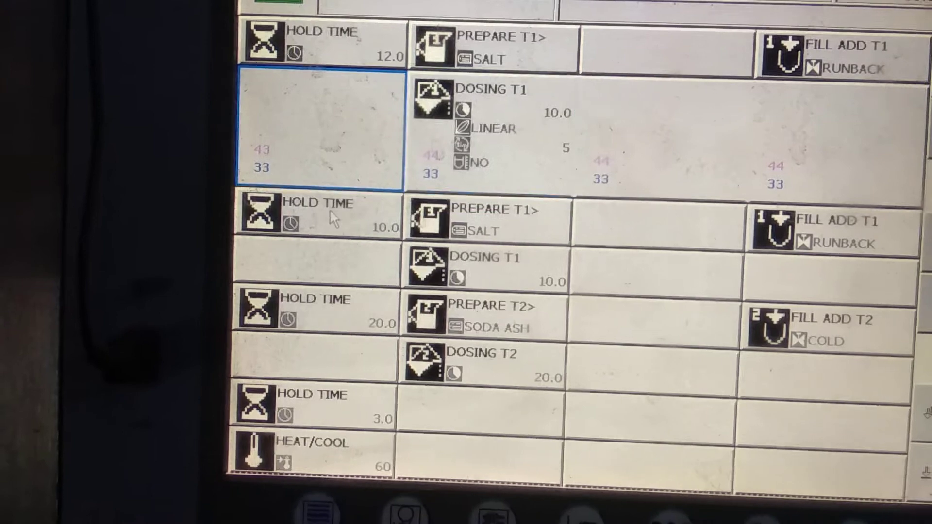
scroll(down, 3)
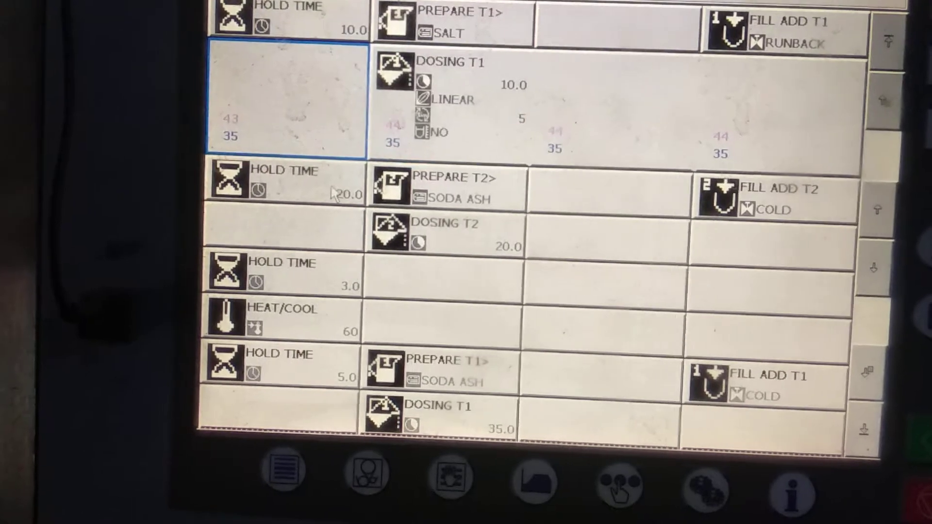
scroll(down, 3)
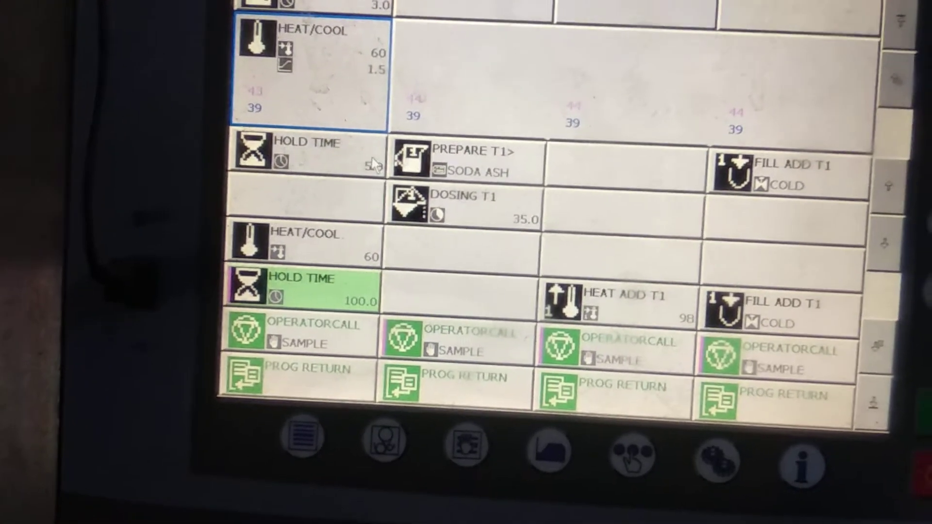
scroll(down, 3)
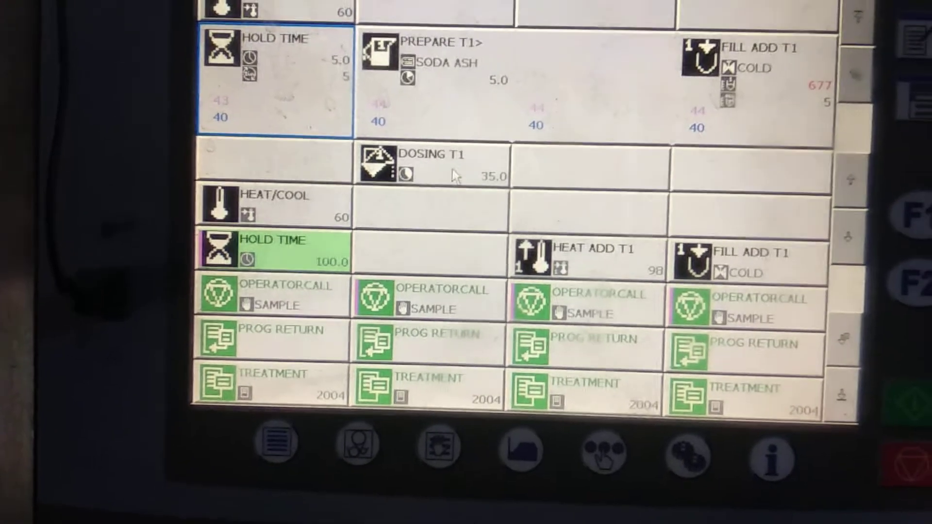